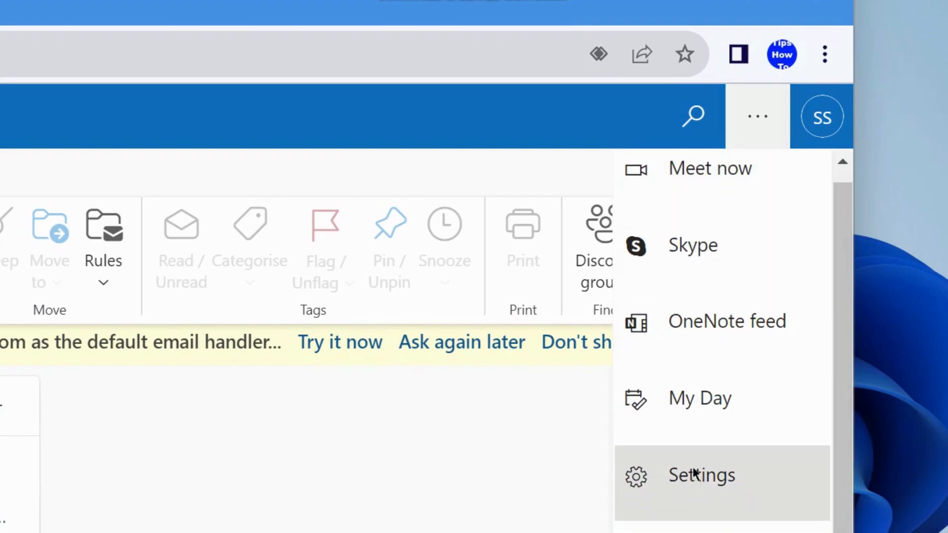
Step: Go into Settings and scroll the Email categories until Automatic replies is visible
{"action": "left_click", "coordinate": [701, 475]}
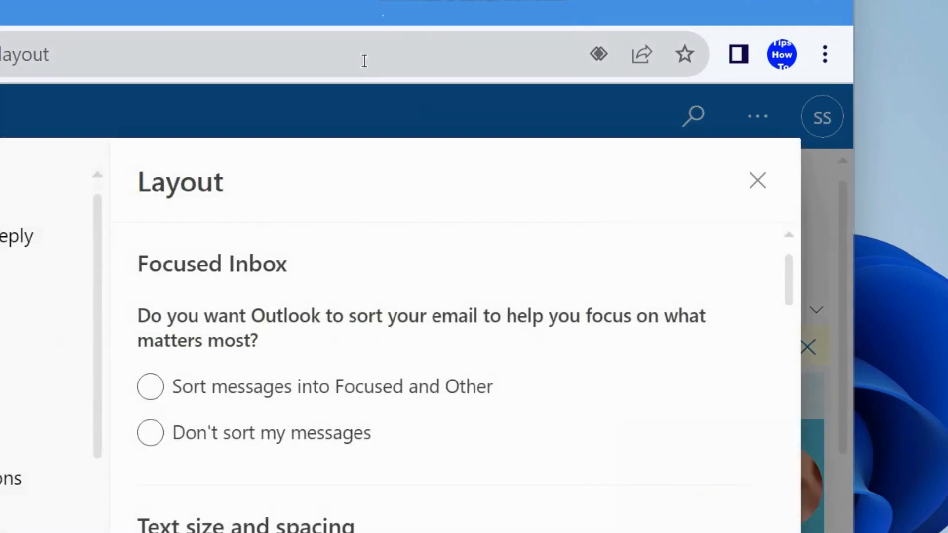
{"action": "left_click", "coordinate": [757, 181]}
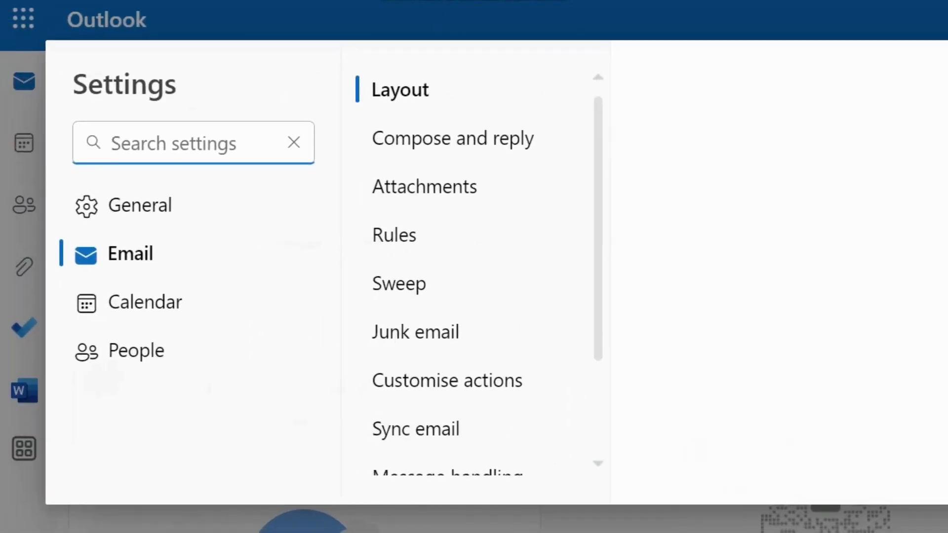
{"action": "scroll", "scroll_direction": "down", "scroll_amount": 3}
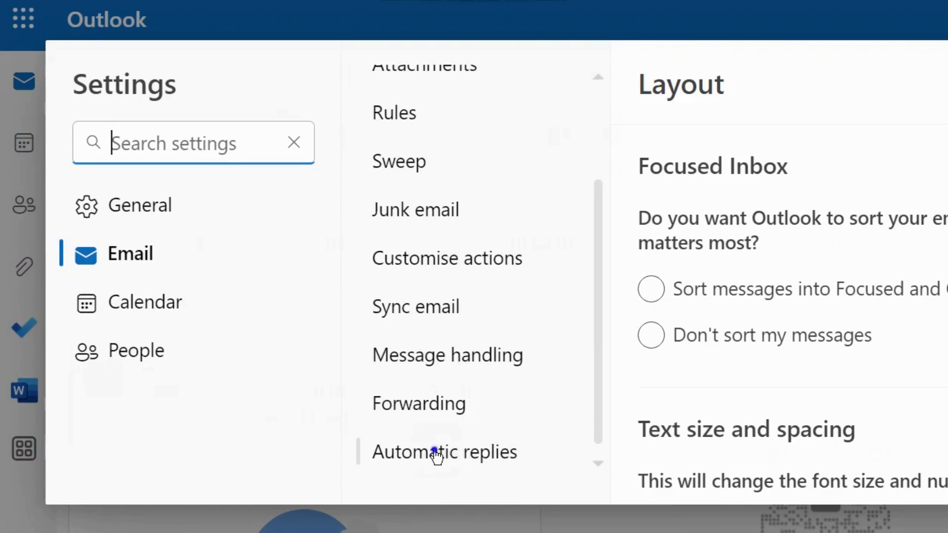
Step: Switch on the Turn on automatic replies toggle in the Automatic replies settings
{"action": "left_click", "coordinate": [444, 452]}
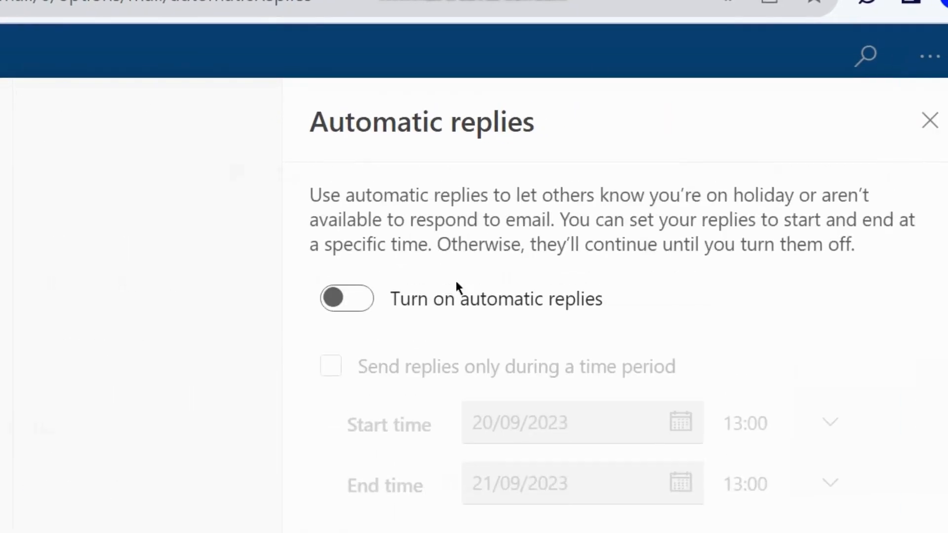
{"action": "mouse_move", "coordinate": [431, 311]}
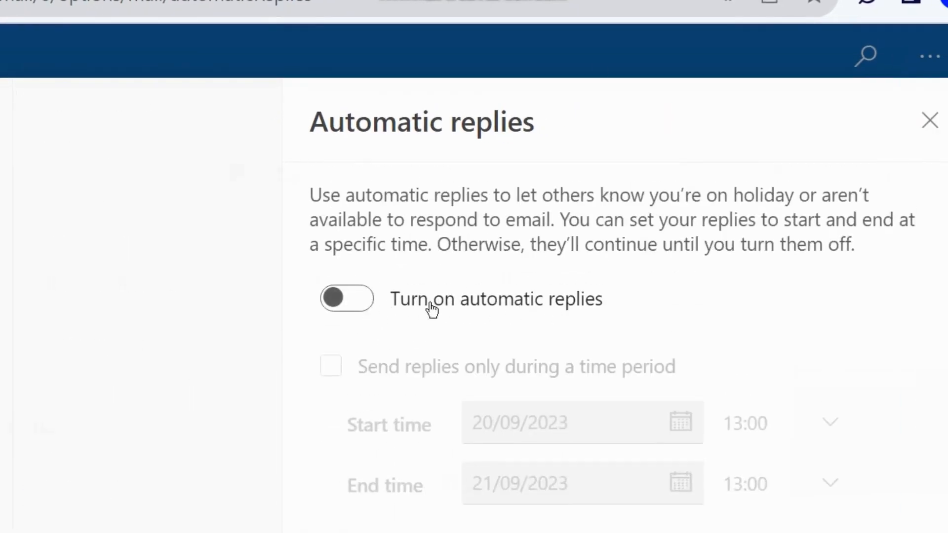
{"action": "left_click", "coordinate": [347, 299]}
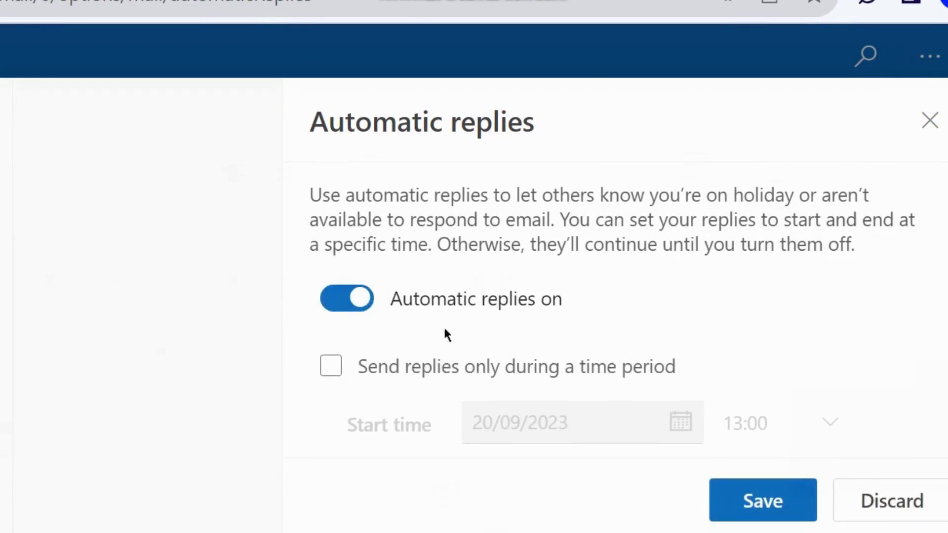
{"action": "scroll", "scroll_direction": "down", "scroll_amount": 3}
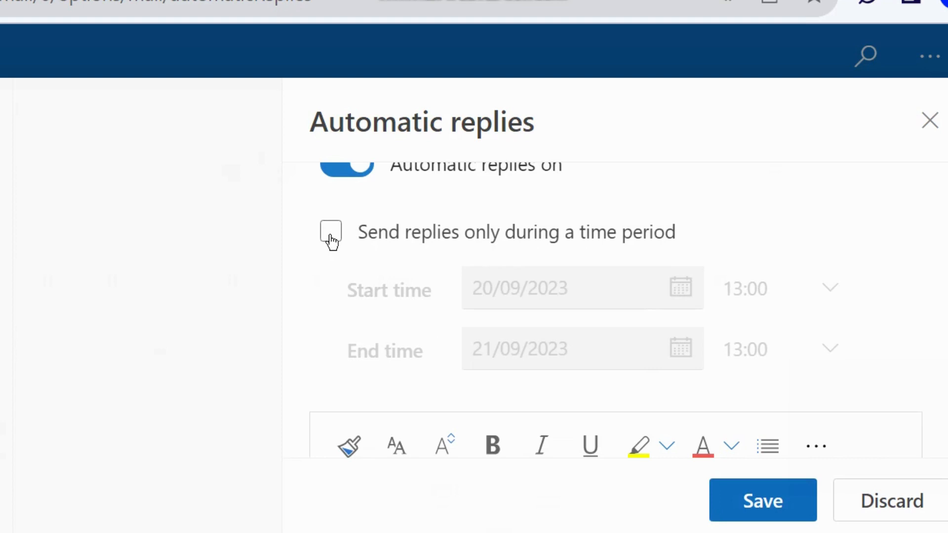
Step: Limit replies to 20/09/2023–21/09/2023 and block the calendar with a 'Vacation' event
{"action": "left_click", "coordinate": [331, 232]}
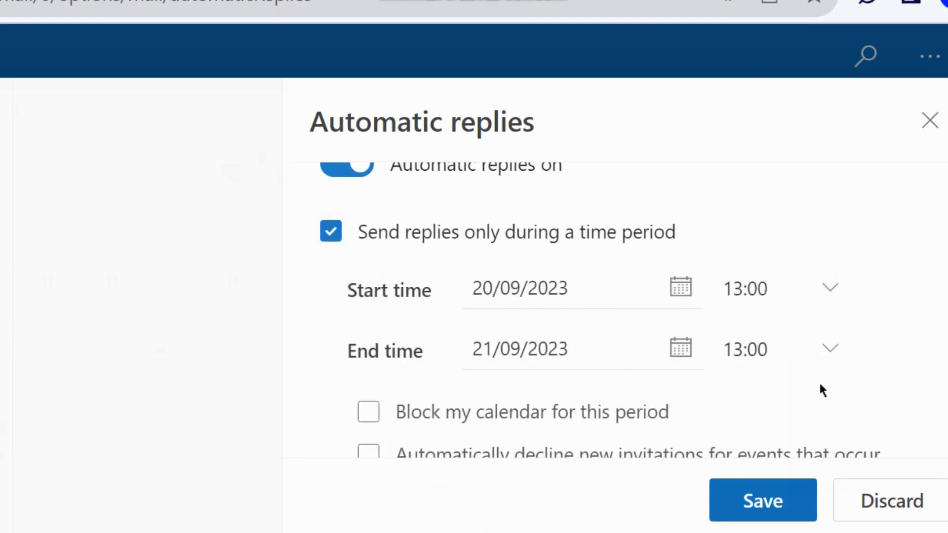
{"action": "scroll", "scroll_direction": "down", "scroll_amount": 3}
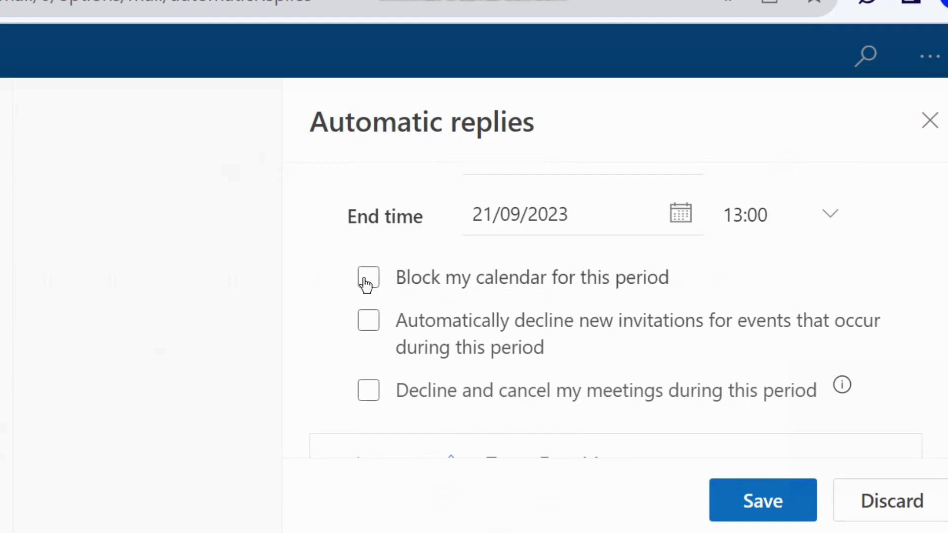
{"action": "left_click", "coordinate": [368, 278]}
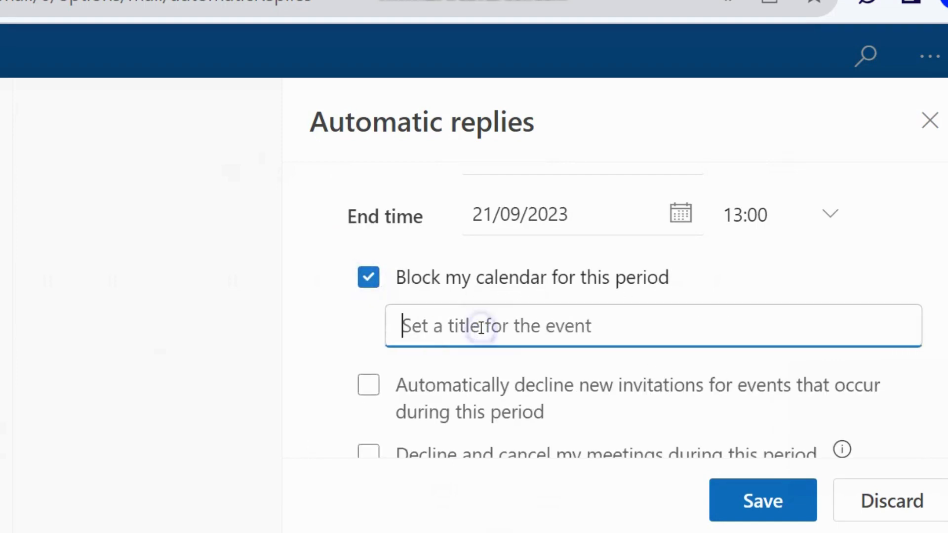
{"action": "type", "text": "Vacat"}
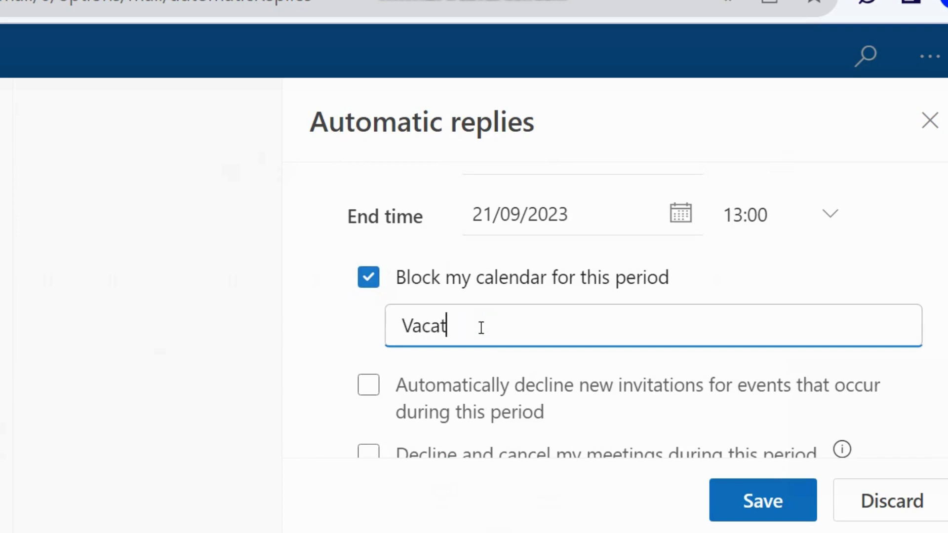
{"action": "type", "text": "ion"}
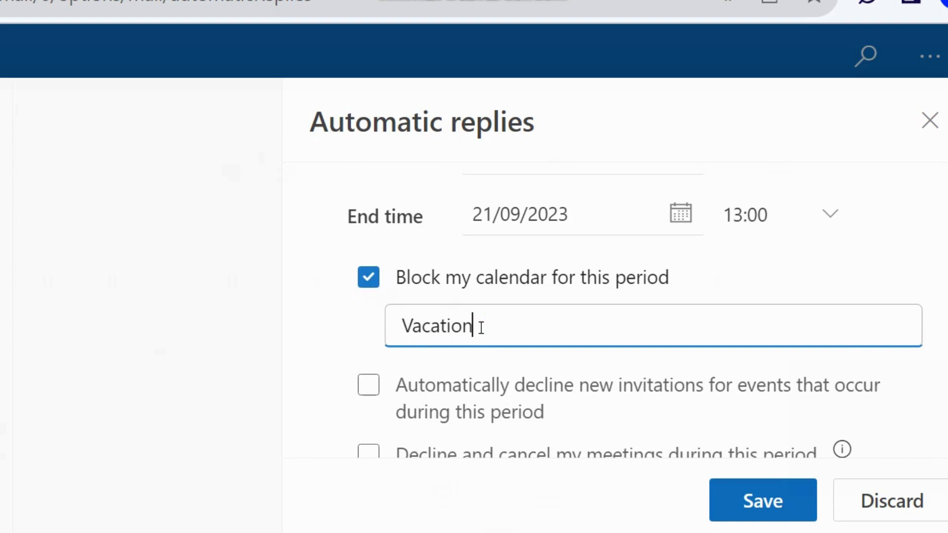
{"action": "scroll", "scroll_direction": "down", "scroll_amount": 3}
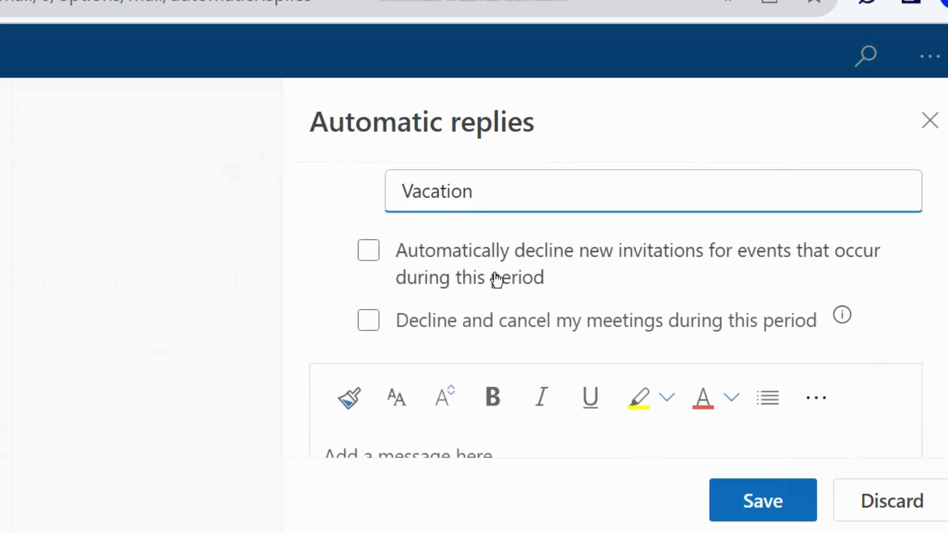
Step: Automatically decline new invitations and decline and cancel existing meetings for the period
{"action": "left_click", "coordinate": [369, 250]}
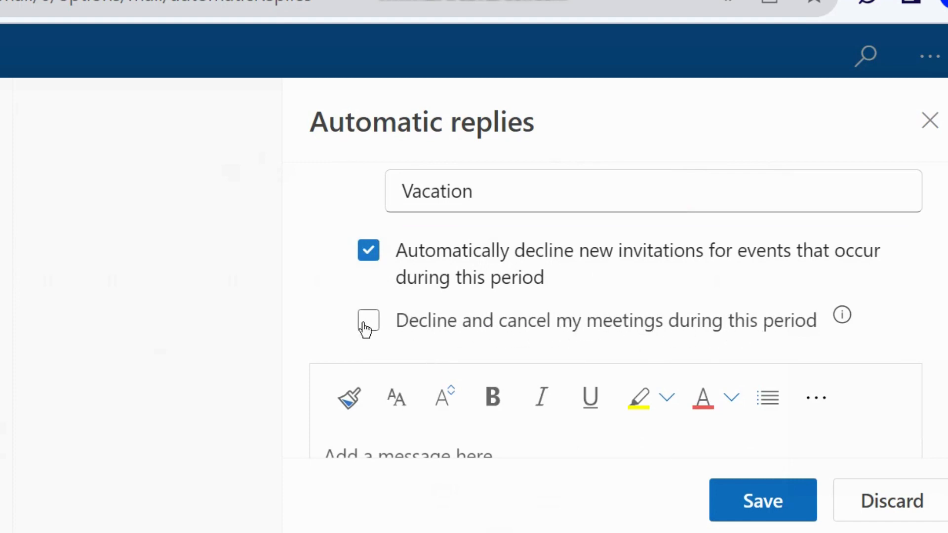
{"action": "left_click", "coordinate": [369, 320]}
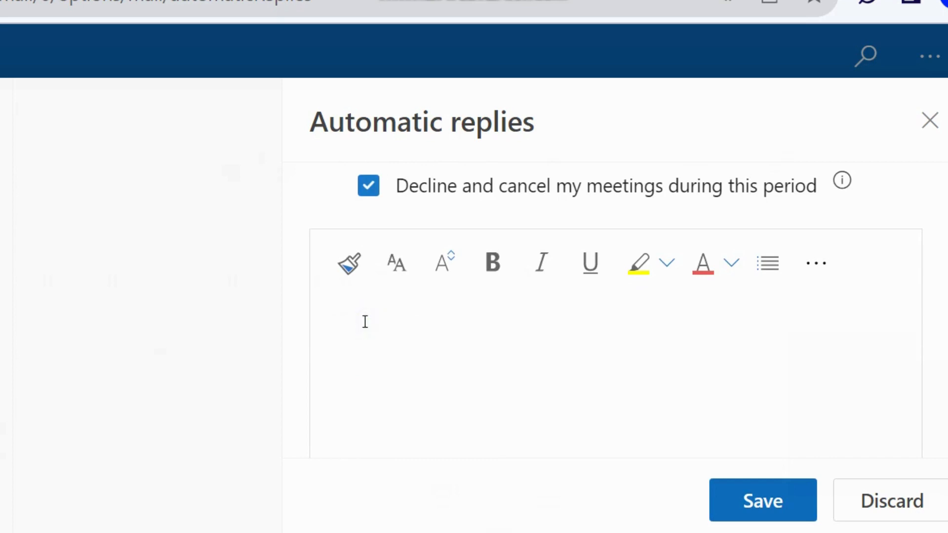
Step: Enter 'I am on leave.' as the automatic reply message
{"action": "type", "text": "I am"}
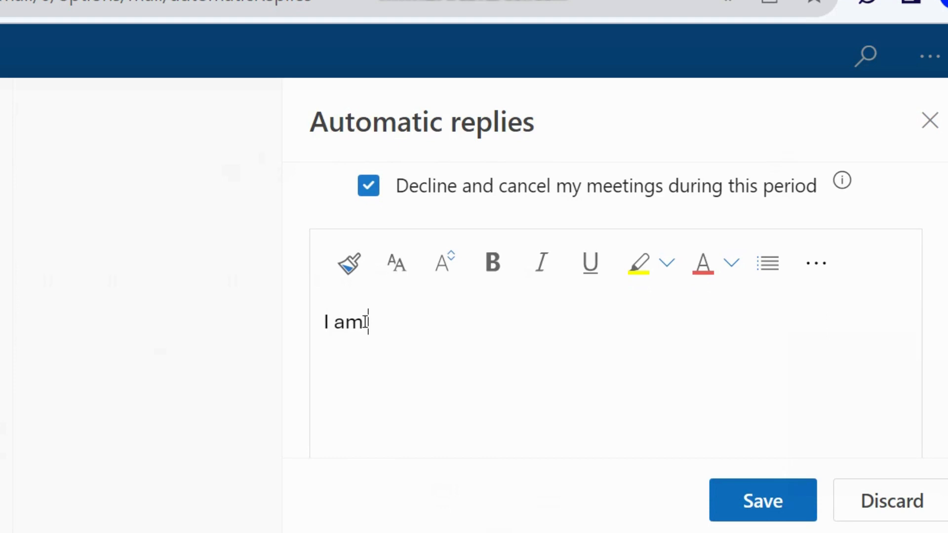
{"action": "type", "text": "on leav"}
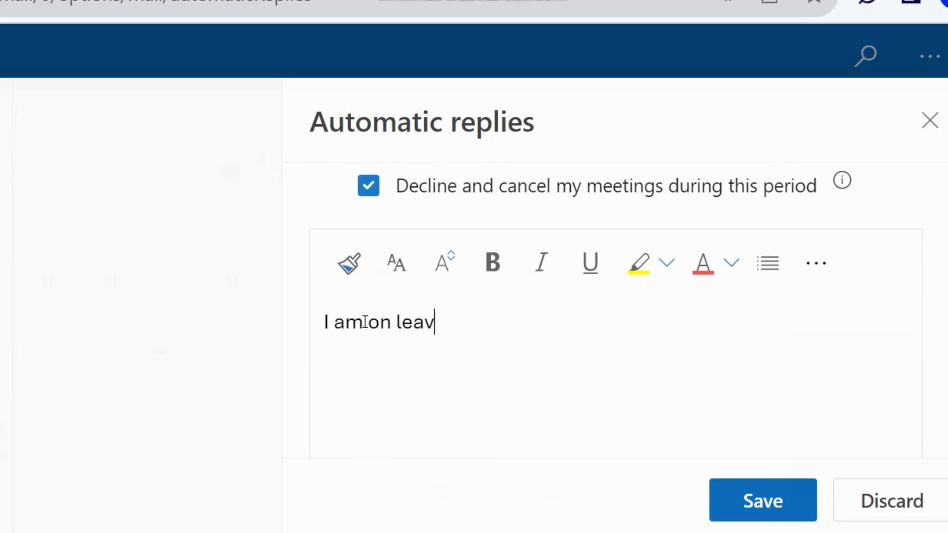
{"action": "type", "text": "e."}
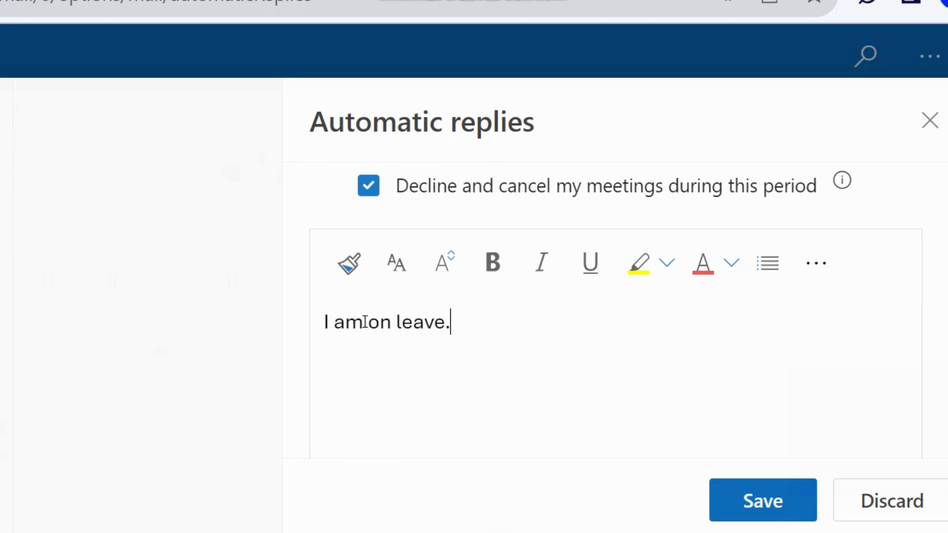
{"action": "scroll", "scroll_direction": "down", "scroll_amount": 3}
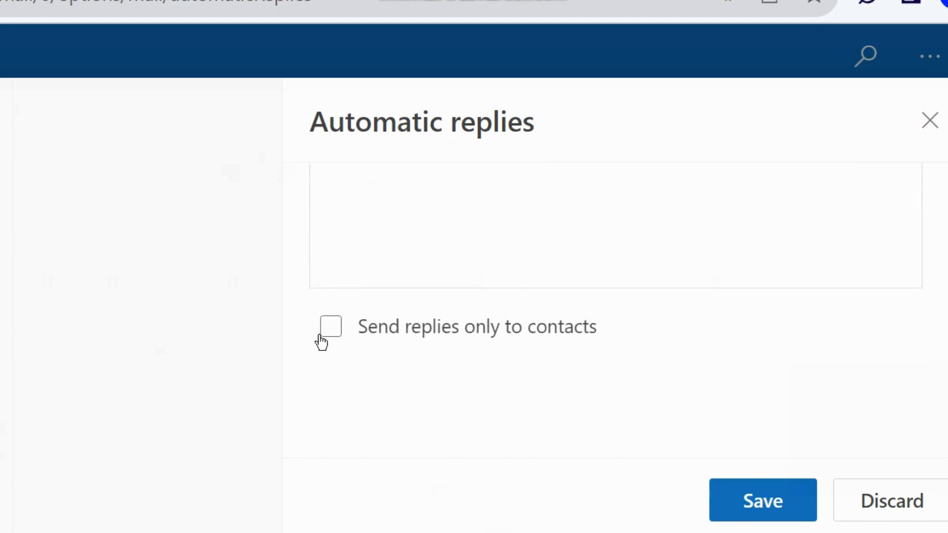
Step: Tick then clear 'Send replies only to contacts' so replies go to all senders
{"action": "left_click", "coordinate": [331, 326]}
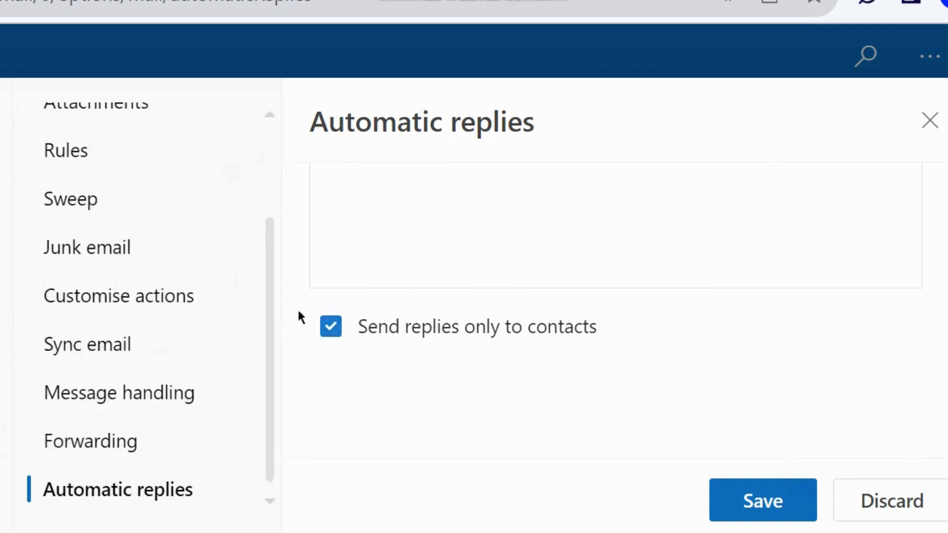
{"action": "left_click", "coordinate": [331, 327]}
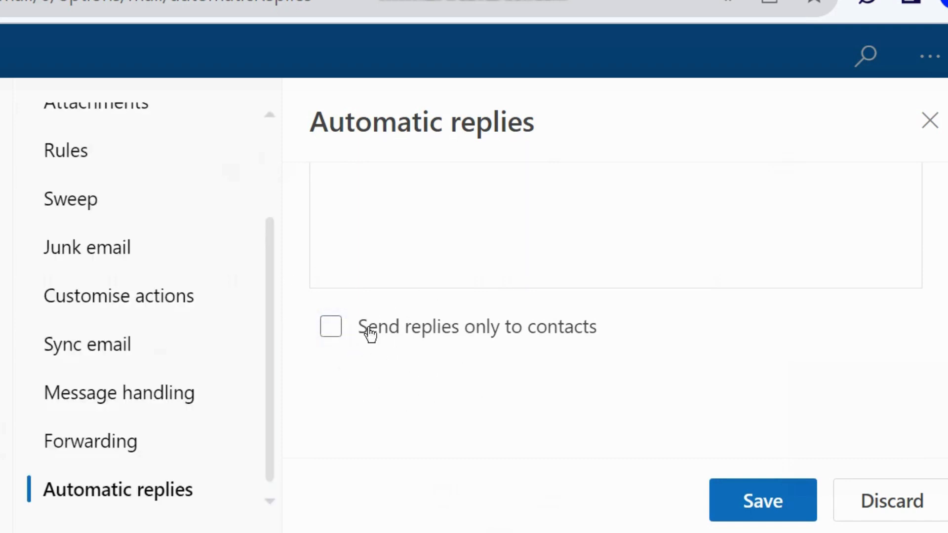
{"action": "mouse_move", "coordinate": [493, 356]}
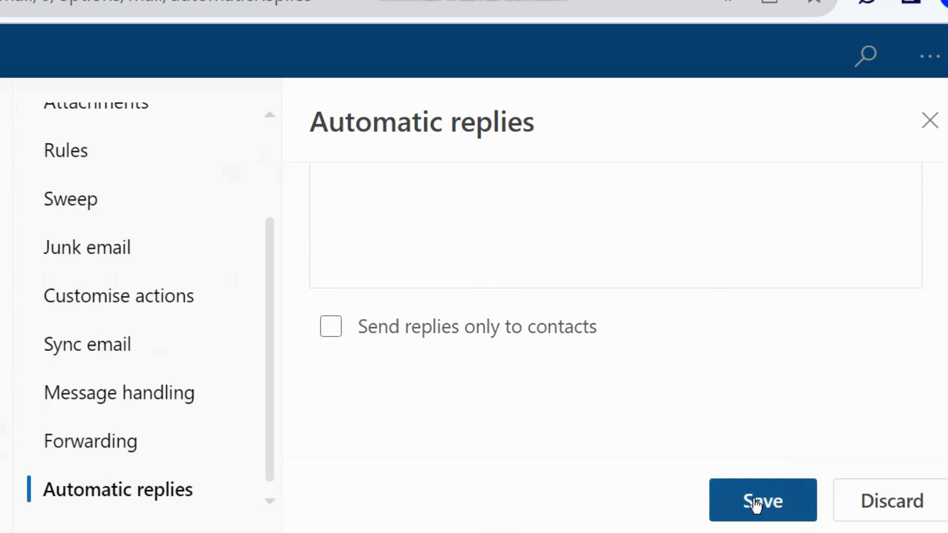
{"action": "mouse_move", "coordinate": [763, 505]}
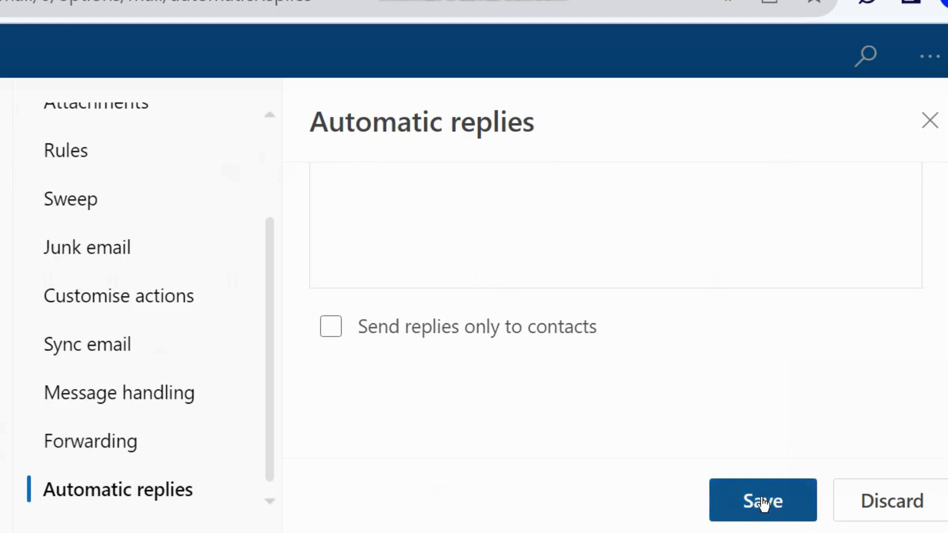